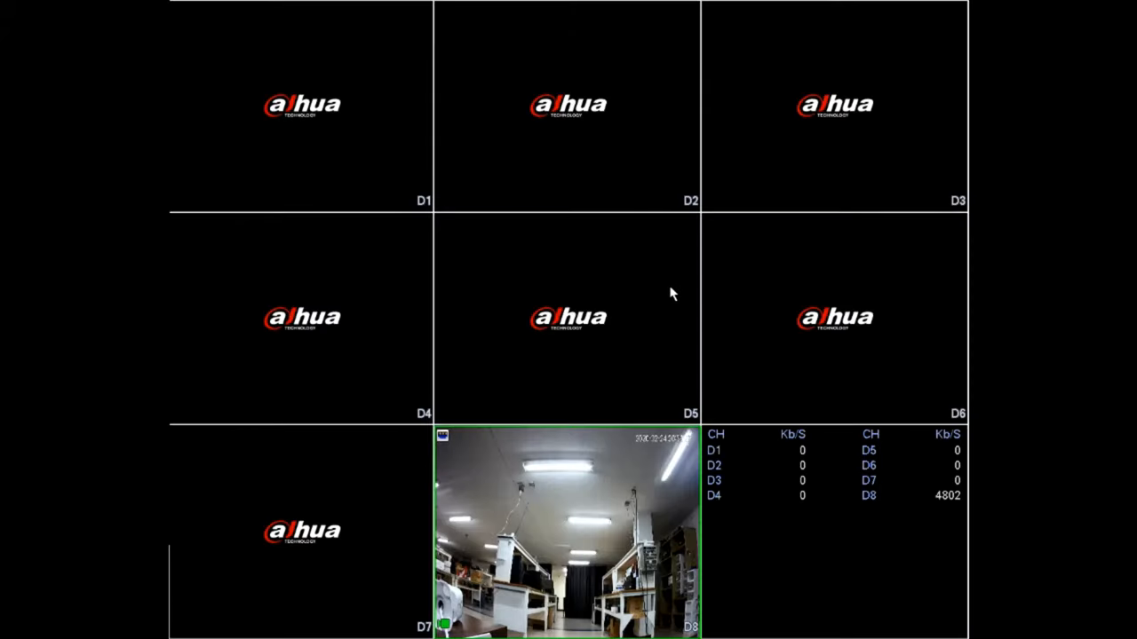
mouse_move(644, 333)
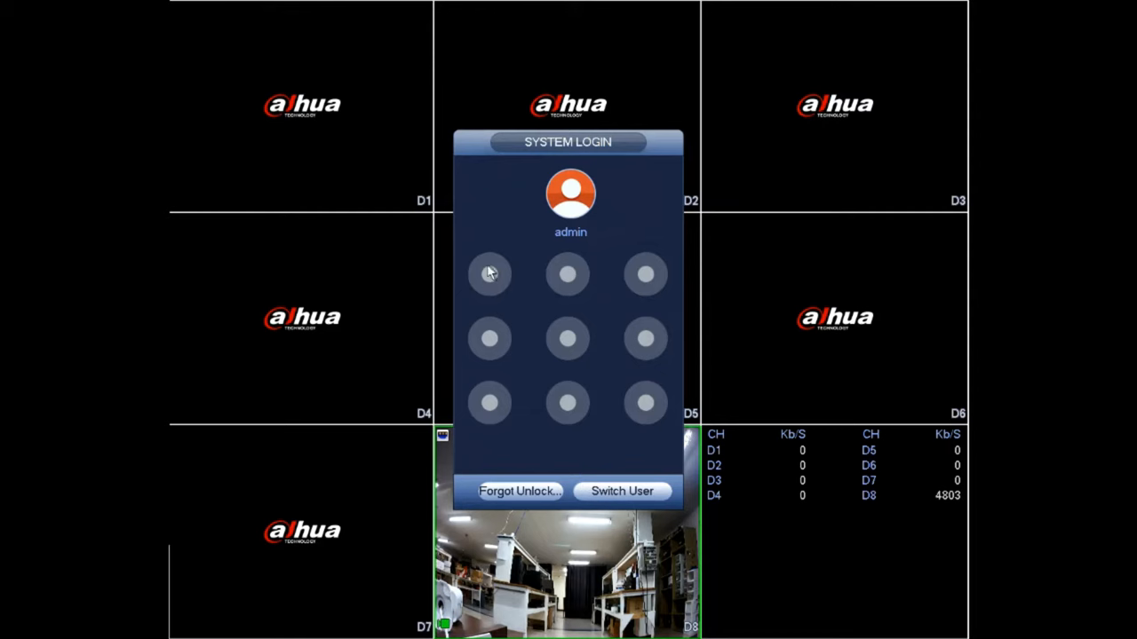
Log in as admin by drawing the unlock pattern, retrying after the rejected first attempt.
drag(490, 273, 644, 274)
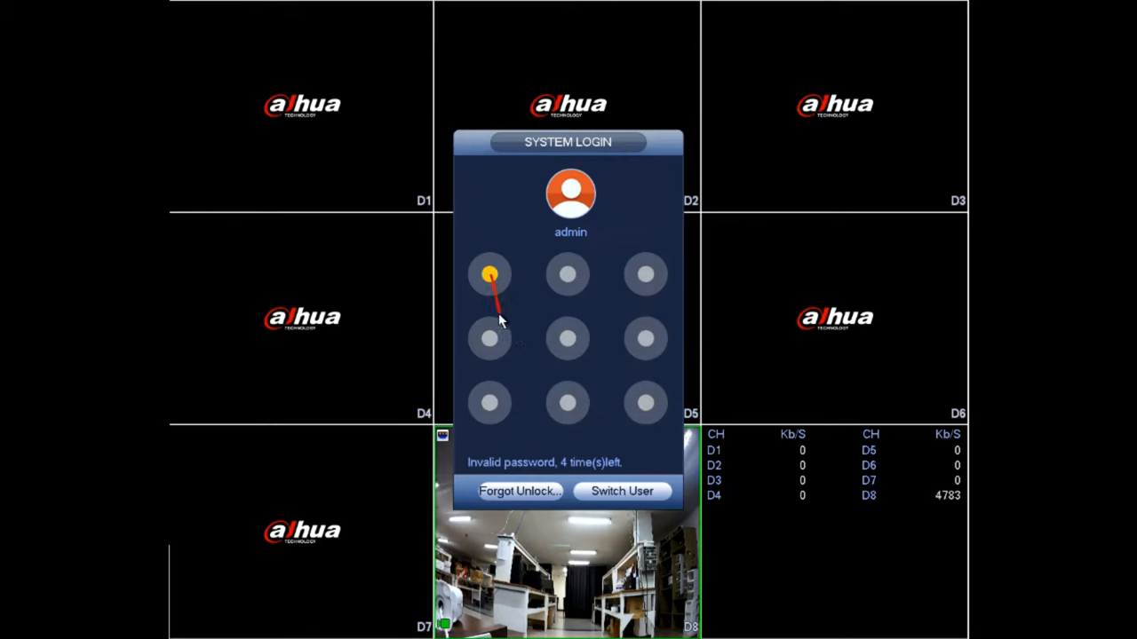
drag(489, 274, 644, 402)
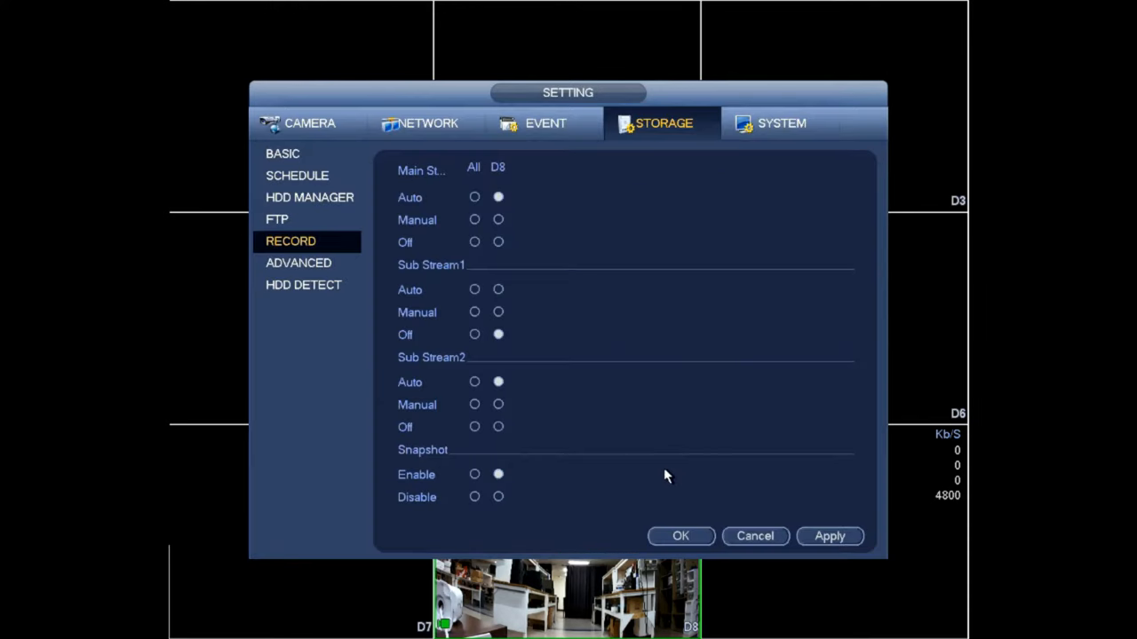
mouse_move(369, 320)
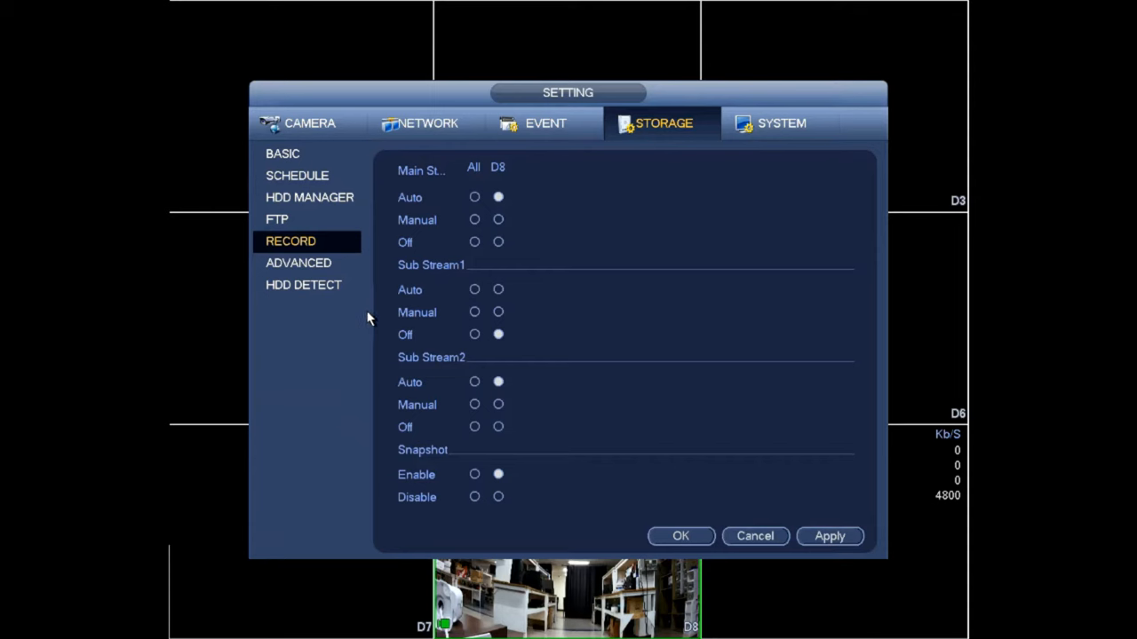
mouse_move(359, 322)
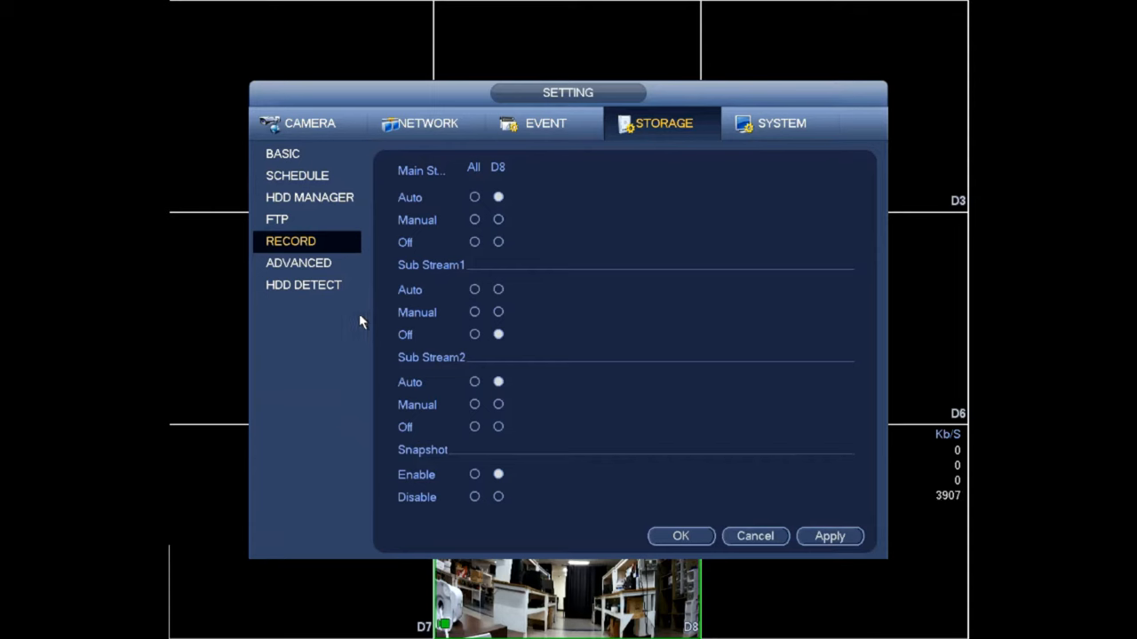
mouse_move(326, 162)
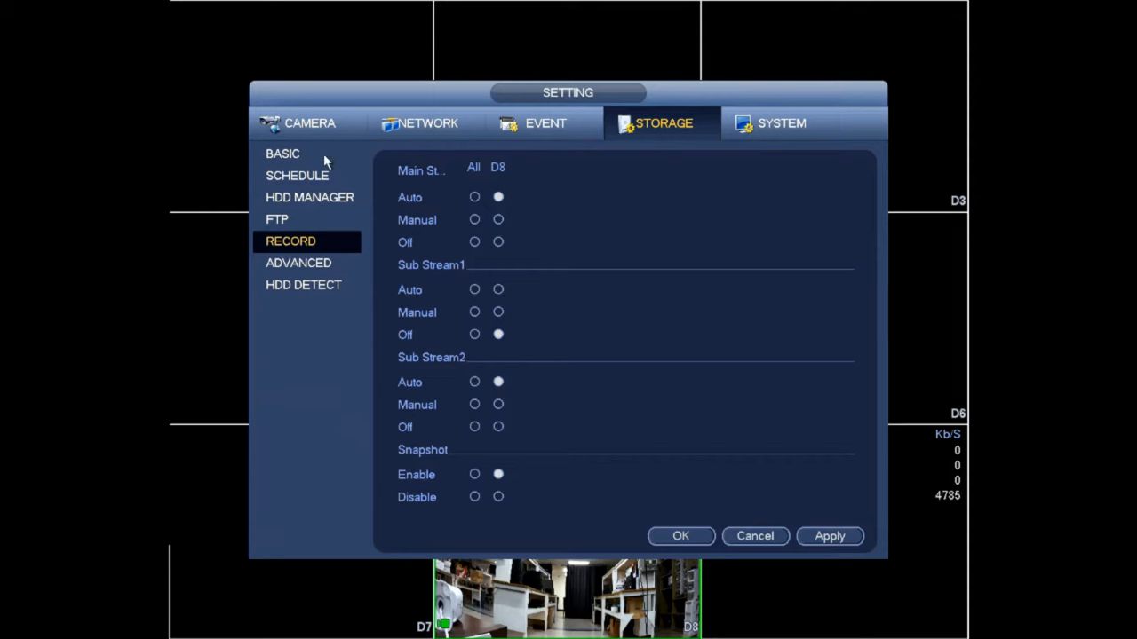
mouse_move(320, 146)
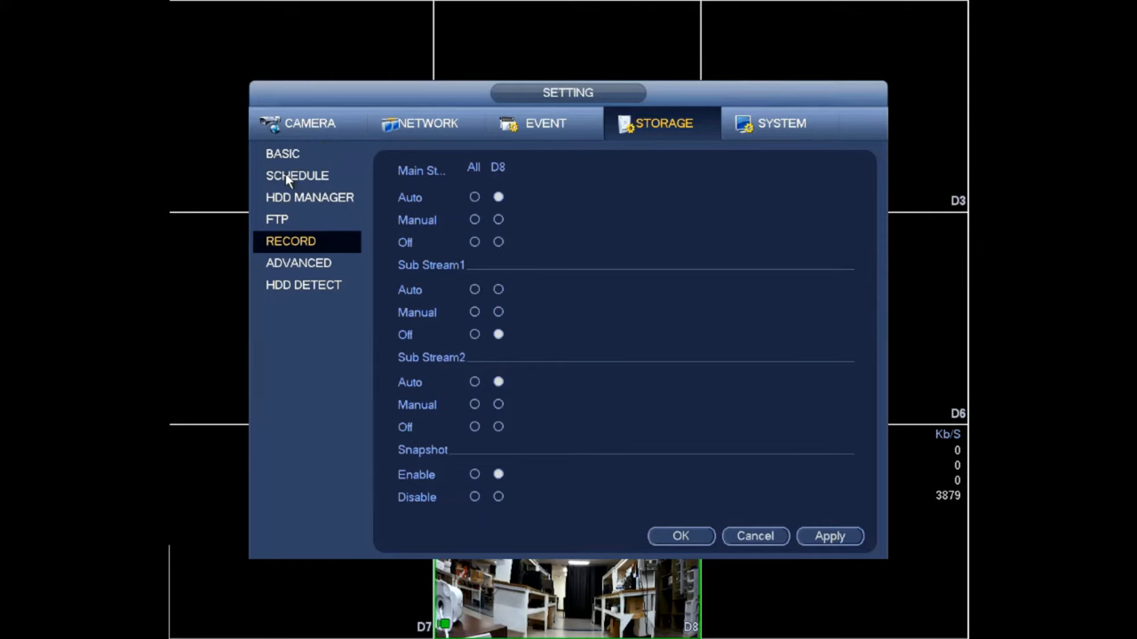
Show channel D1's weekly Rec schedule grid from the Storage sidebar.
click(297, 174)
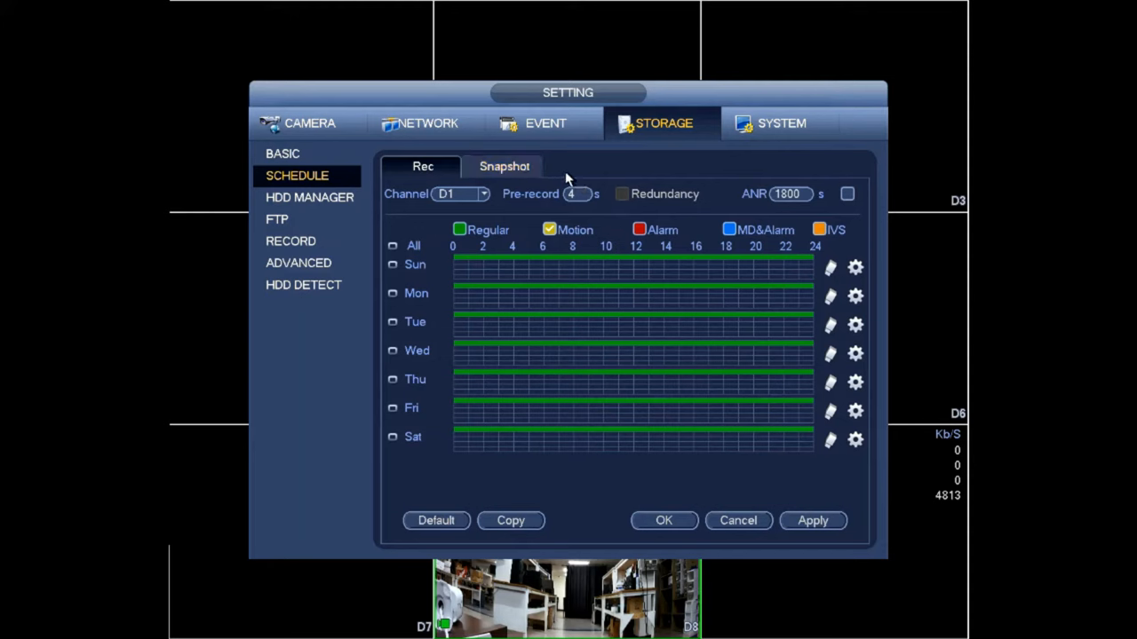
mouse_move(576, 186)
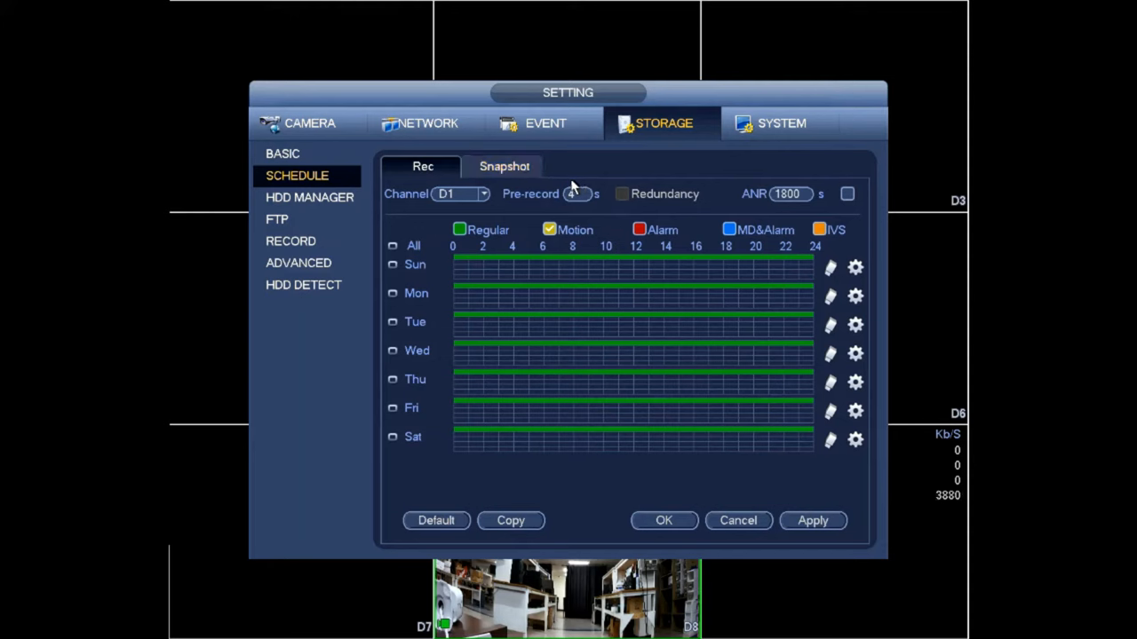
mouse_move(622, 253)
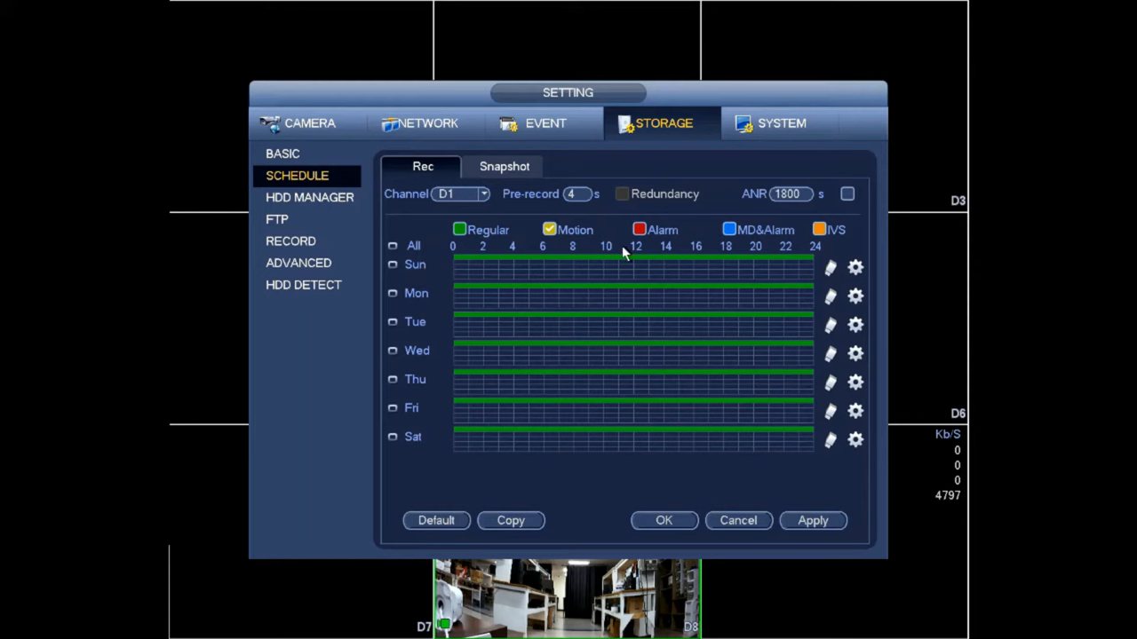
mouse_move(699, 310)
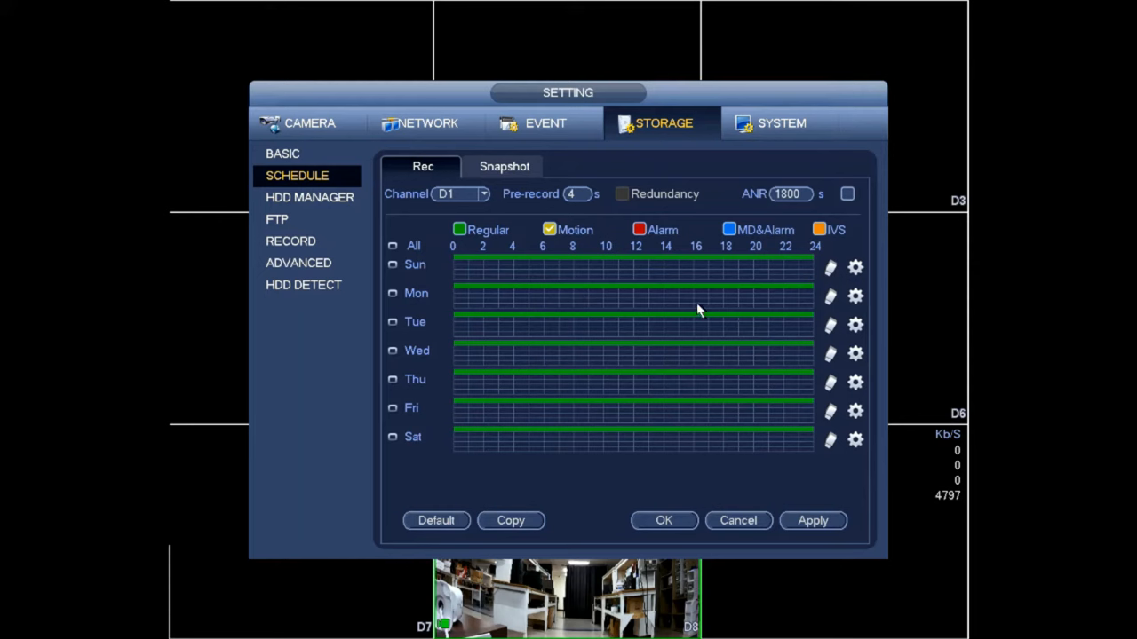
mouse_move(595, 262)
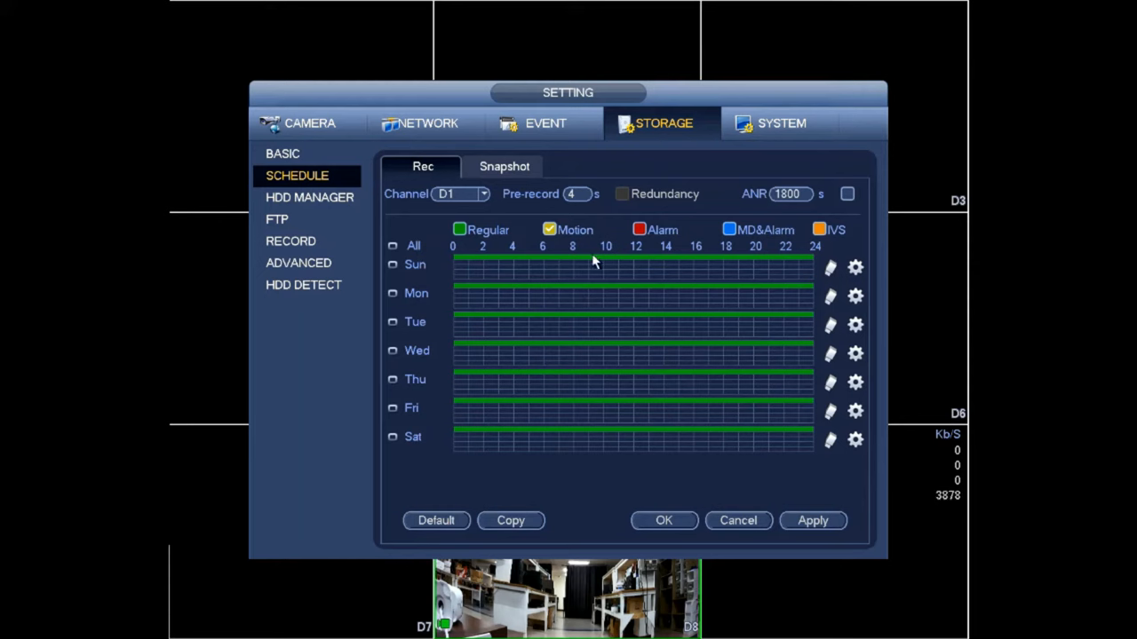
mouse_move(573, 271)
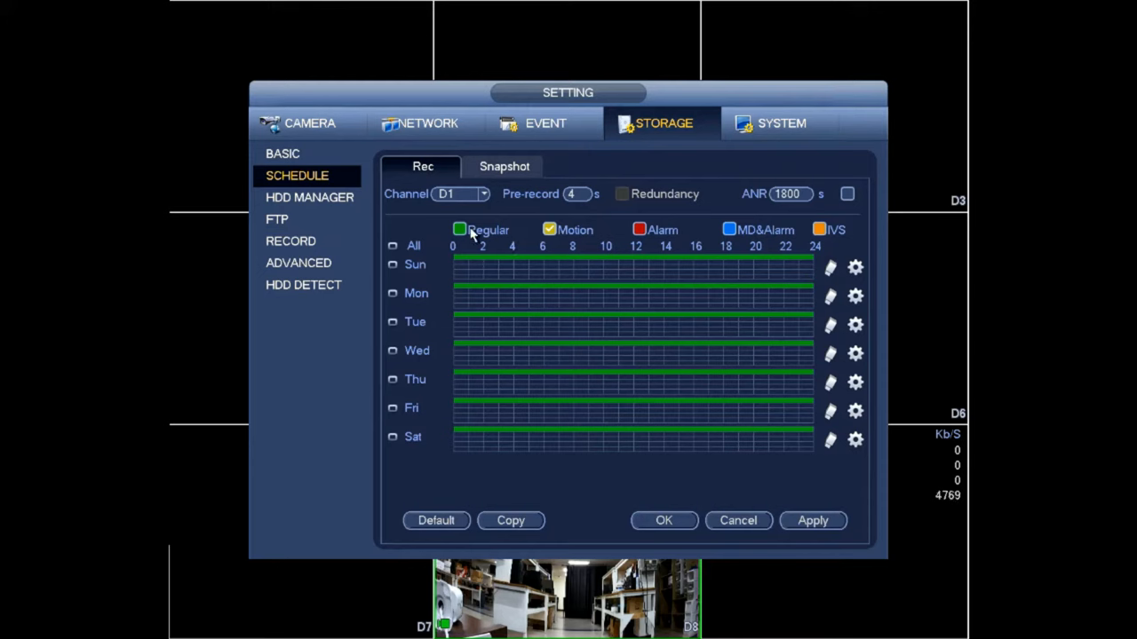
Select Regular recording and link all days so schedule edits apply to every day.
click(459, 229)
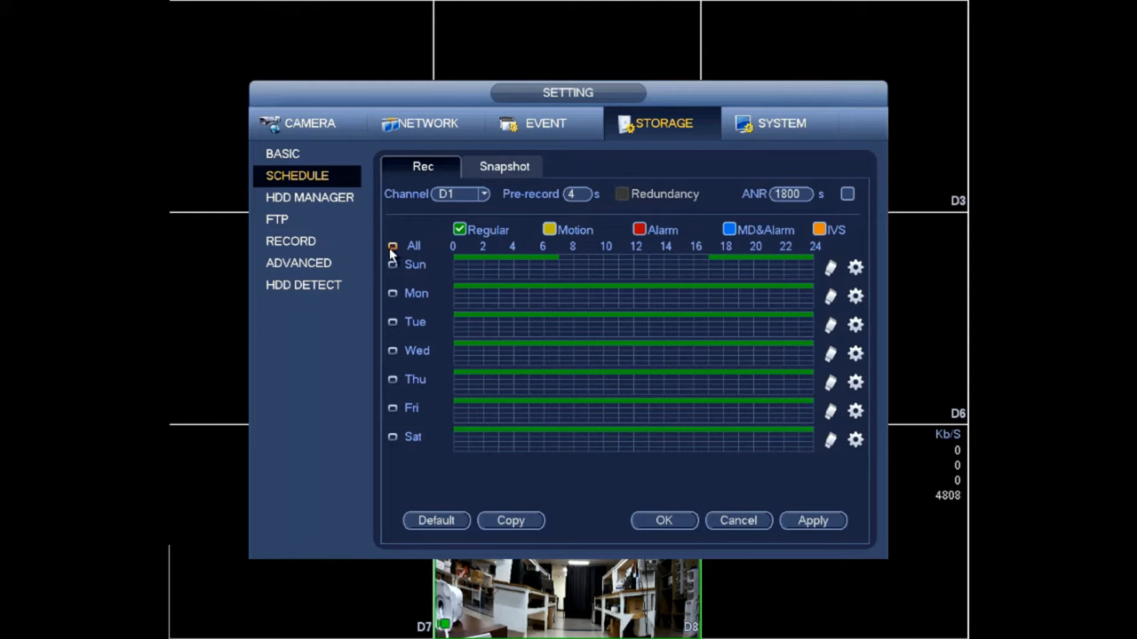
click(393, 246)
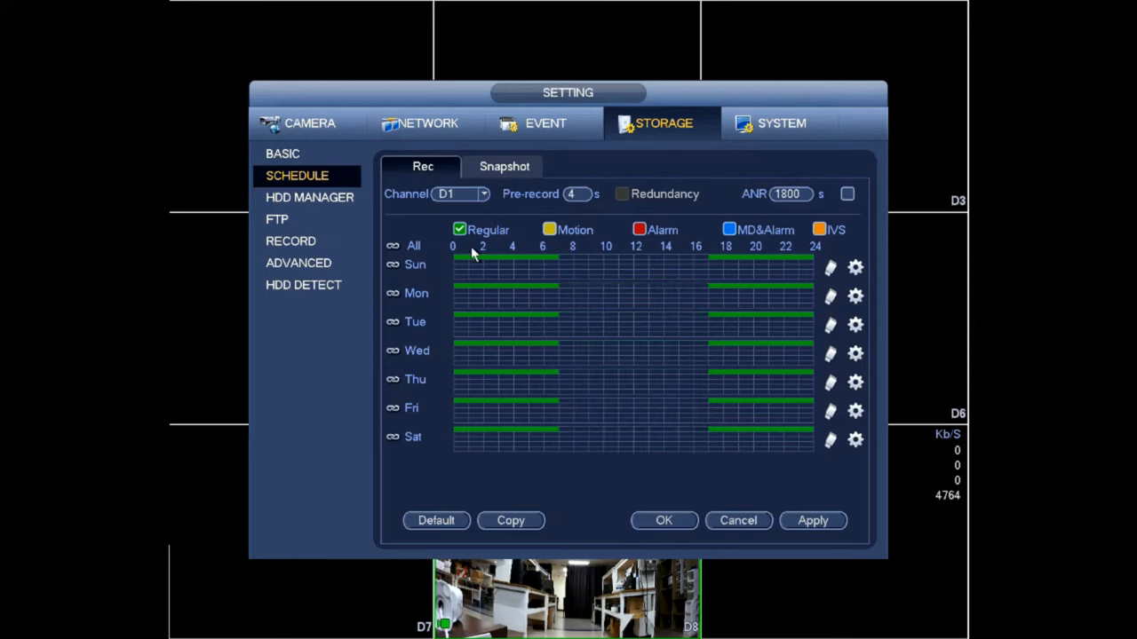
mouse_move(466, 251)
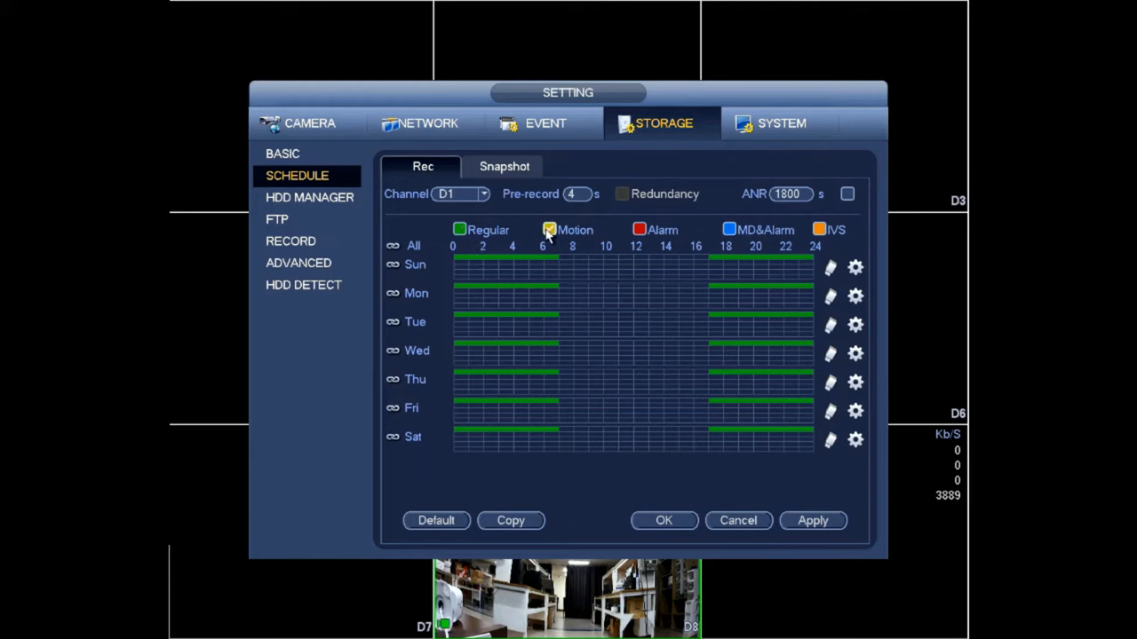
Select Motion recording for the all-day 0–24 schedule bars.
click(548, 229)
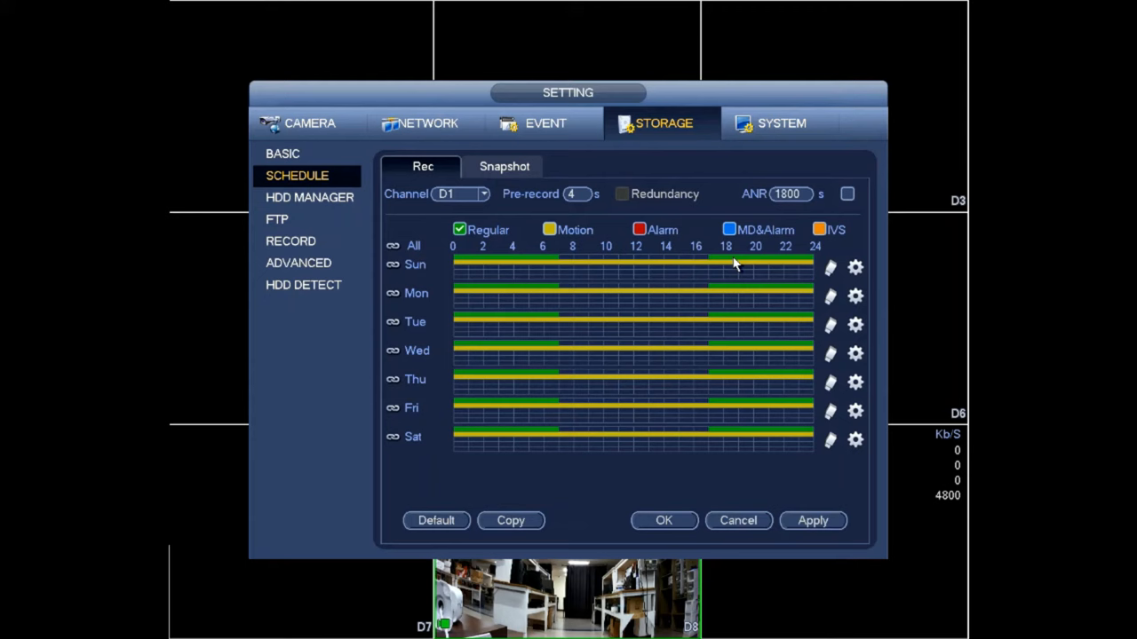
mouse_move(621, 277)
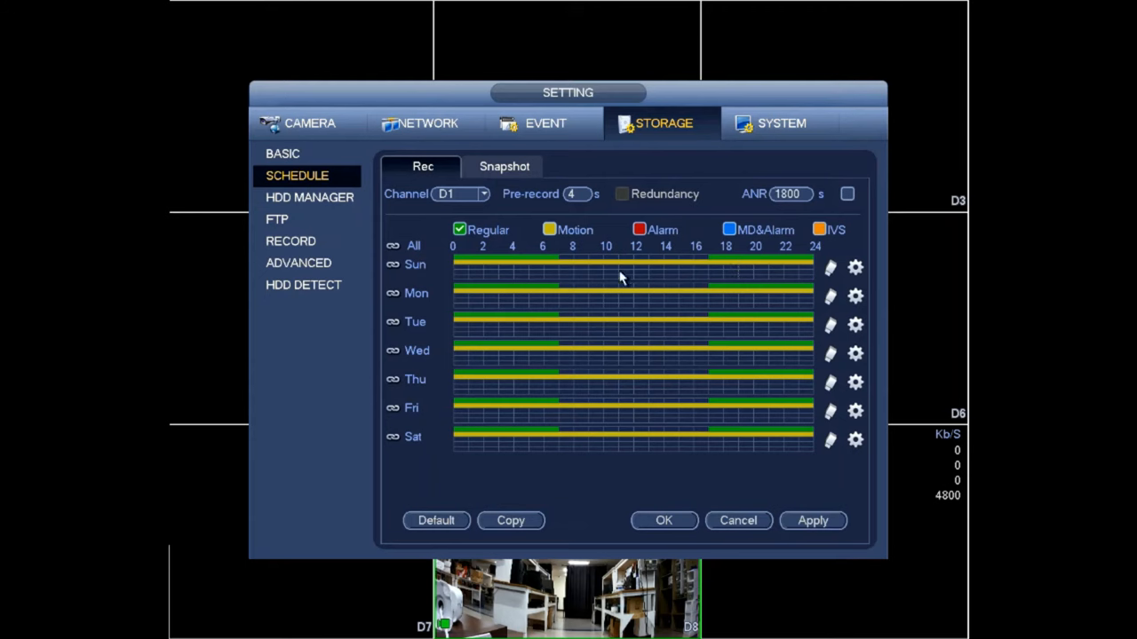
mouse_move(671, 273)
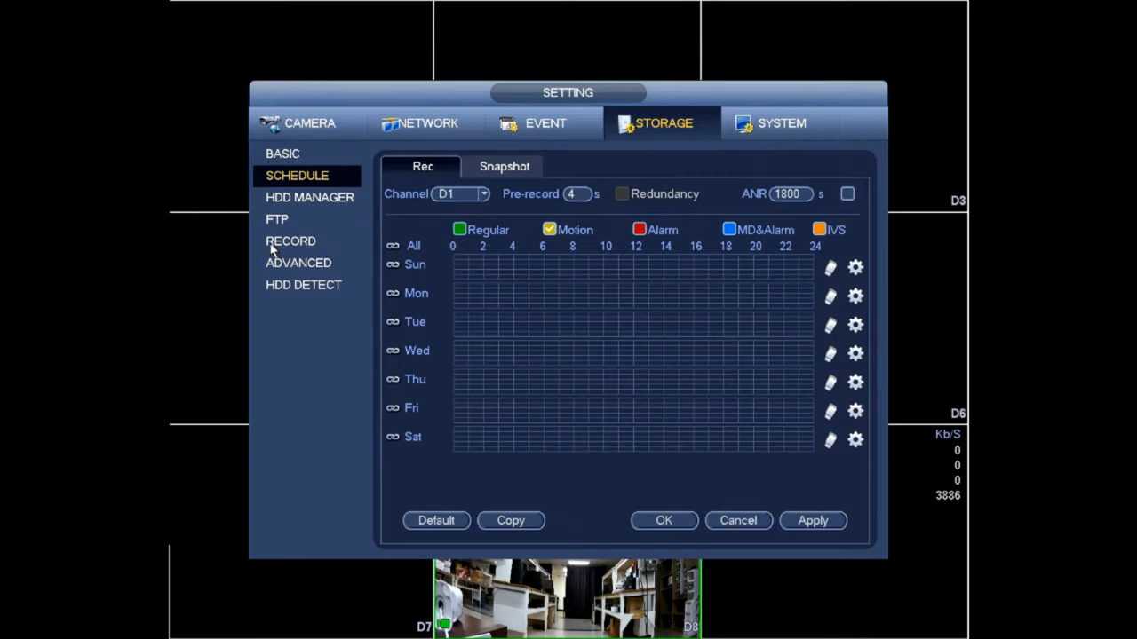
Go back to the Record page from the Storage sidebar.
click(291, 241)
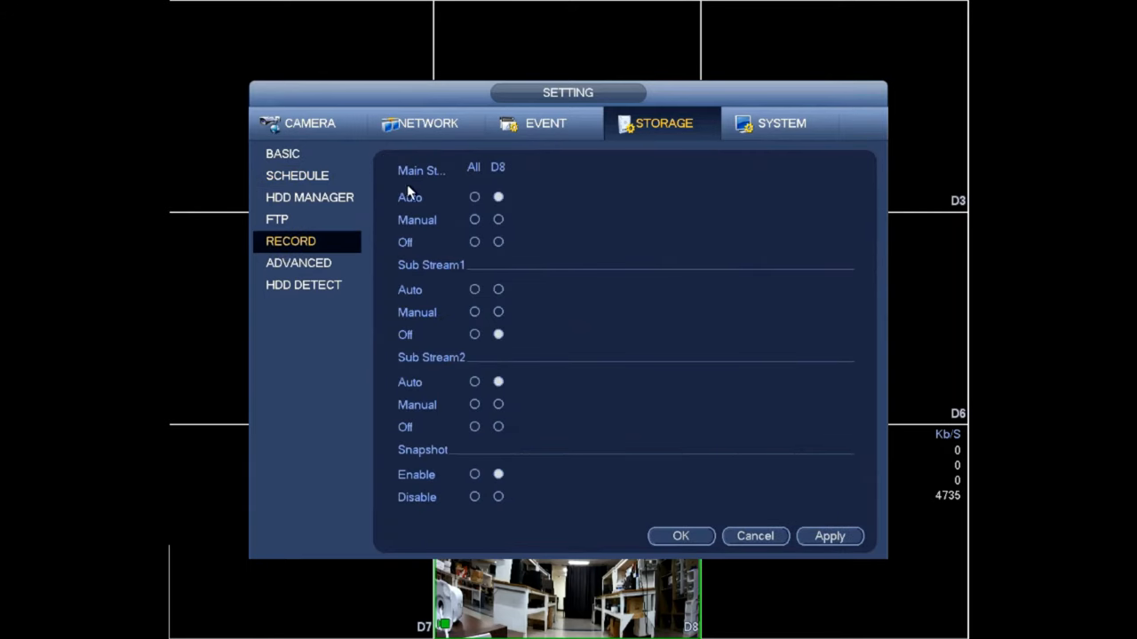
Set all channels to Main Stream Auto, Sub Stream1 Off, Sub Stream2 Auto, and confirm.
click(474, 197)
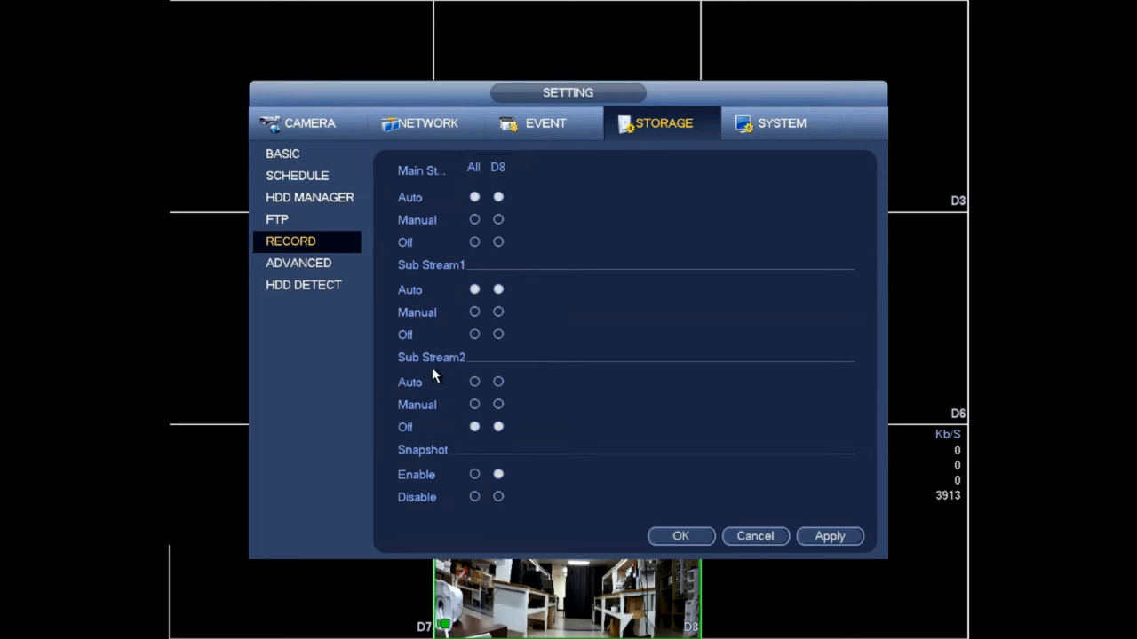
click(474, 382)
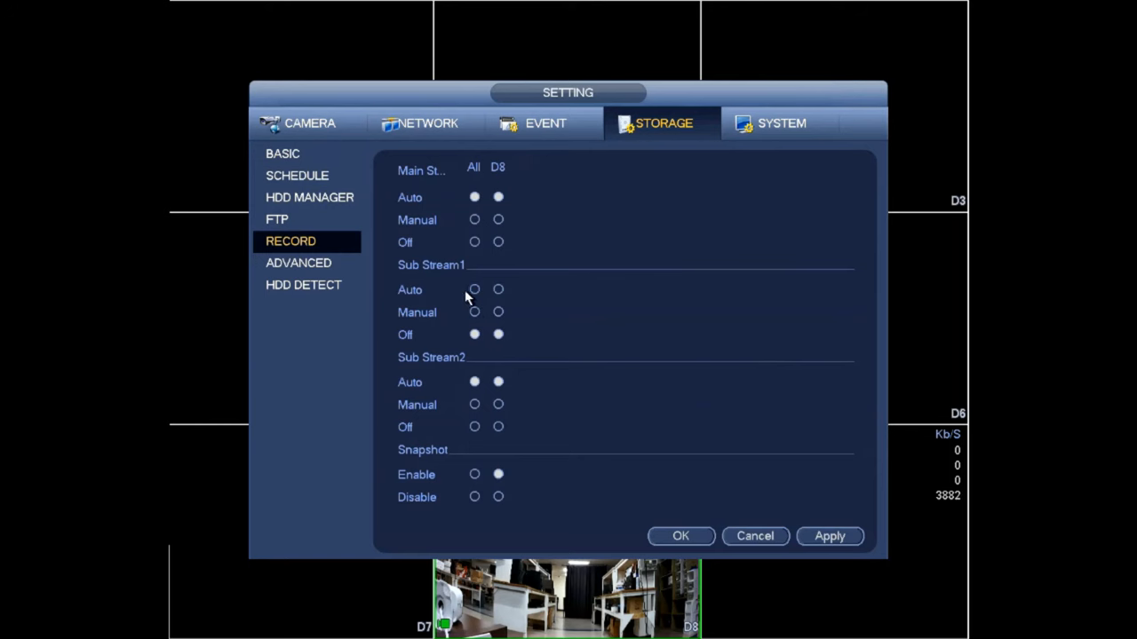
mouse_move(477, 307)
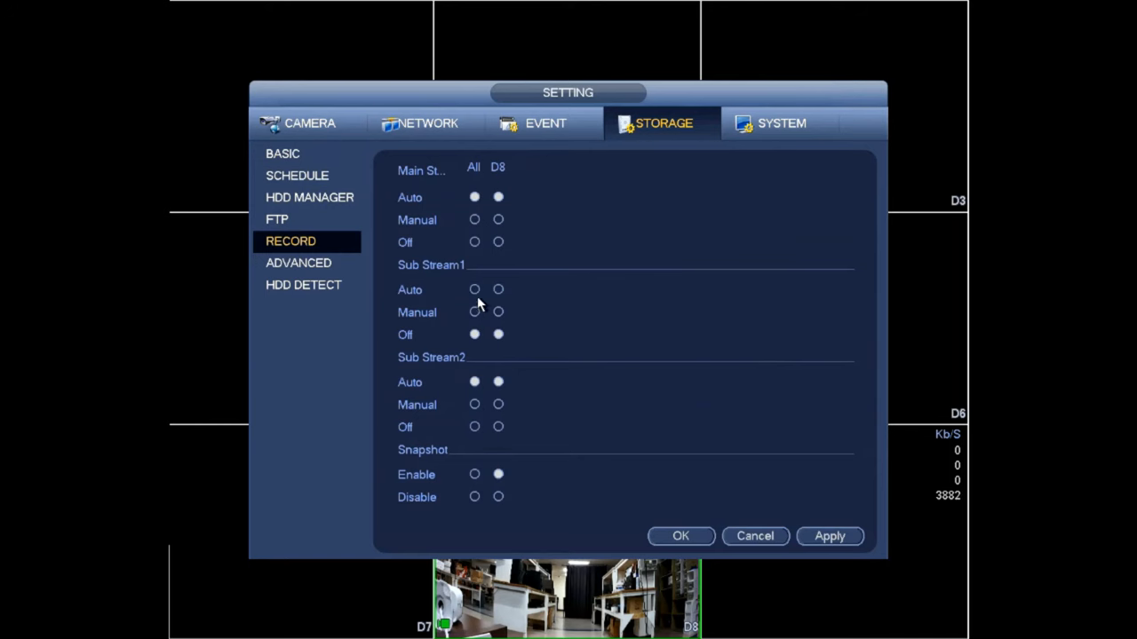
click(474, 427)
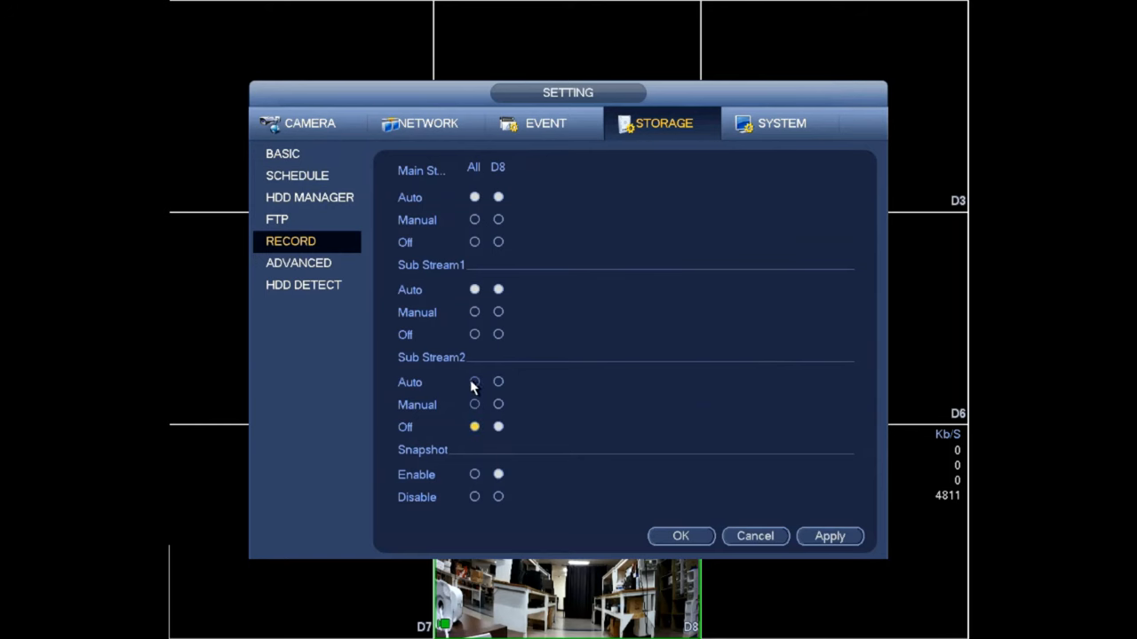
click(498, 198)
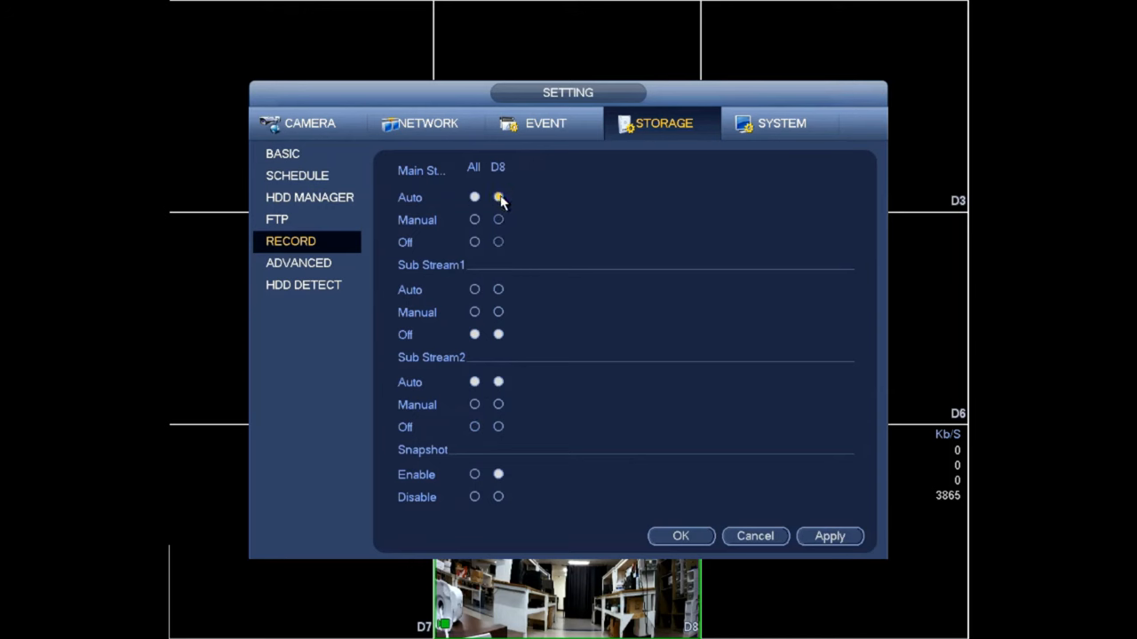
click(499, 197)
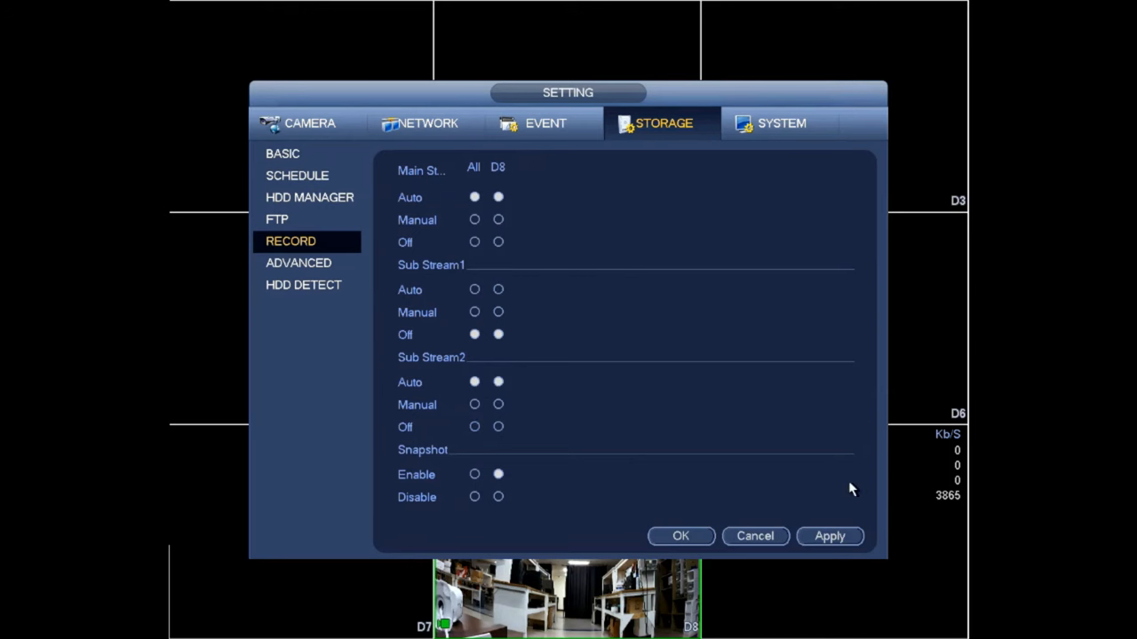
mouse_move(729, 555)
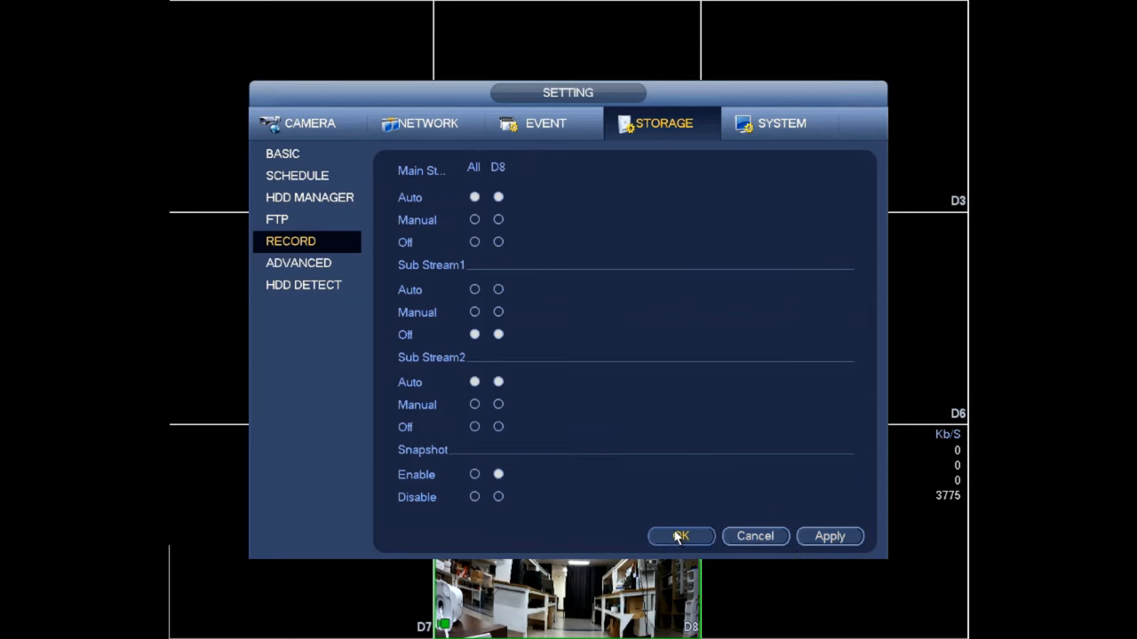
click(681, 535)
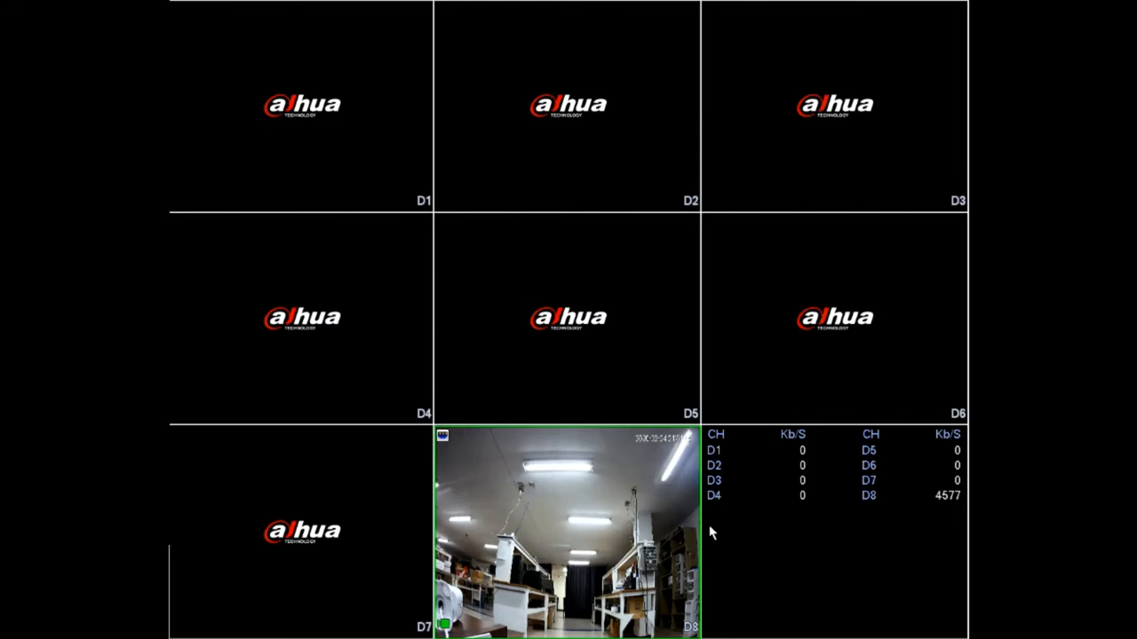
mouse_move(591, 493)
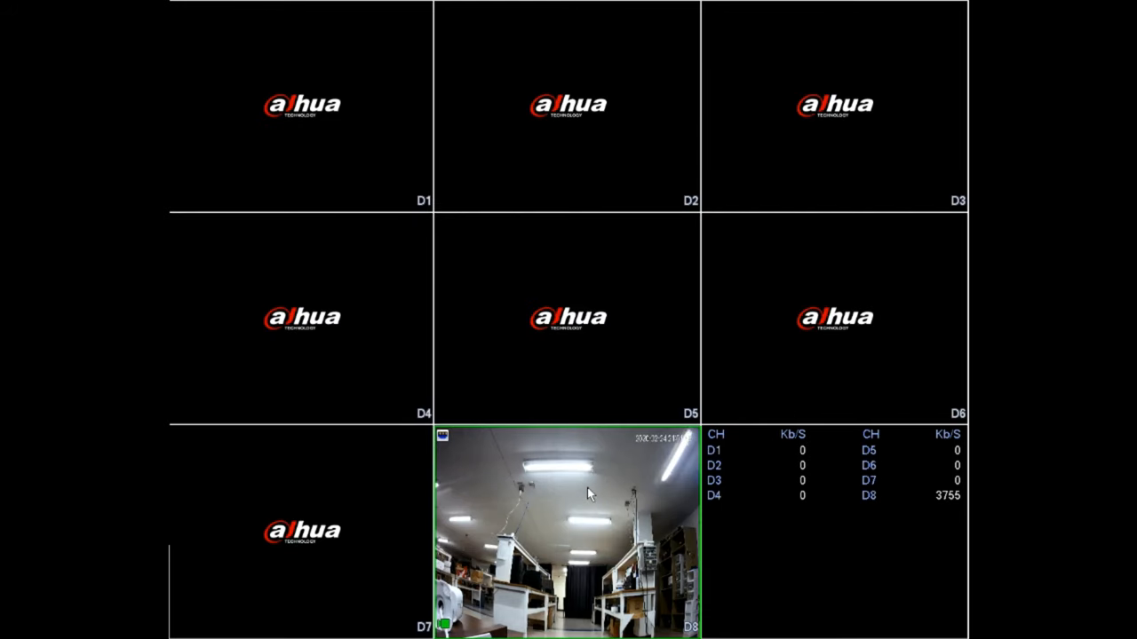